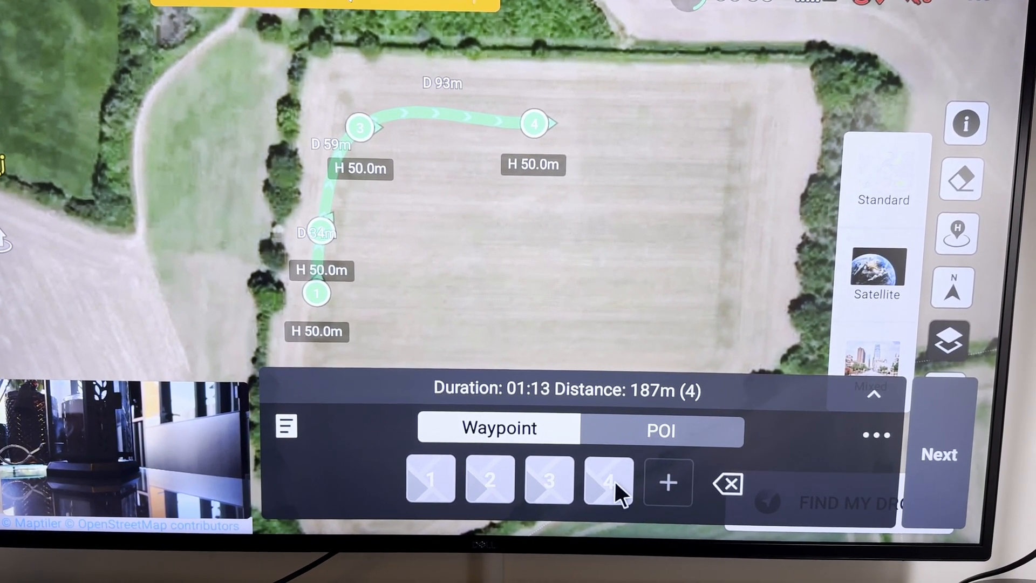
- Select waypoint 4 and set its altitude to about 130 m
{"action": "left_click", "coordinate": [606, 483]}
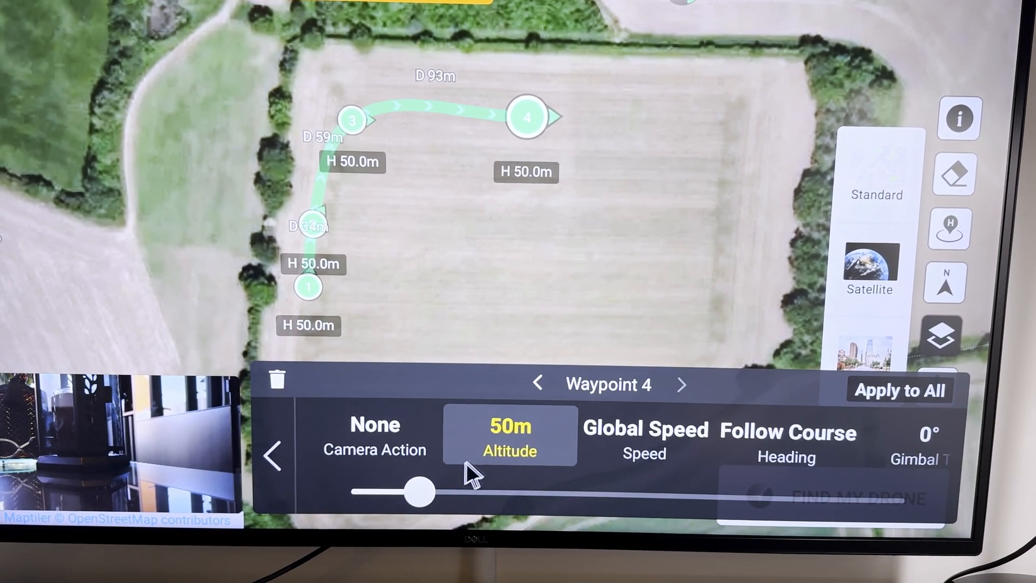
{"action": "left_click_drag", "start_coordinate": [416, 492], "coordinate": [496, 492]}
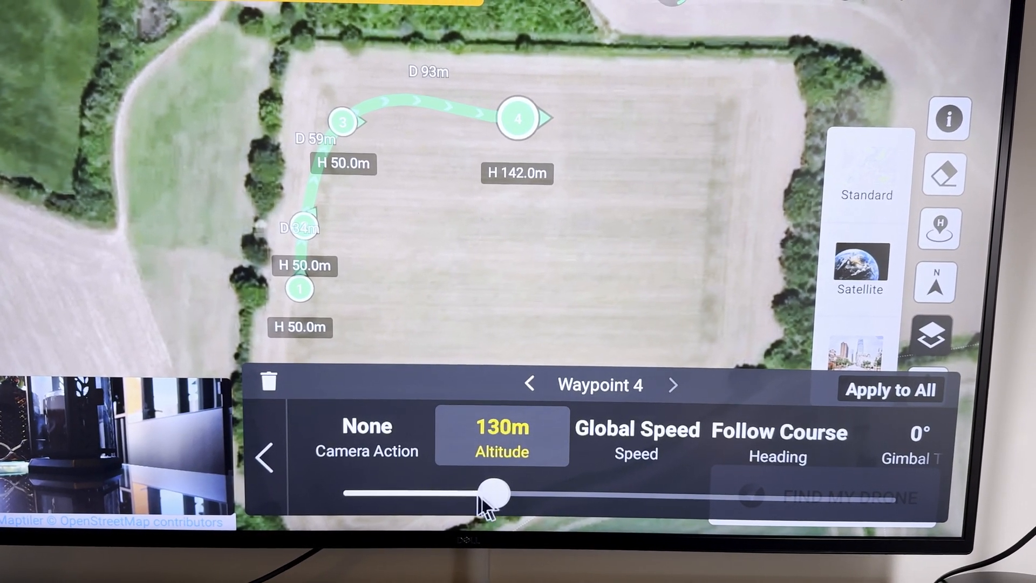
{"action": "left_click_drag", "start_coordinate": [497, 491], "coordinate": [460, 491]}
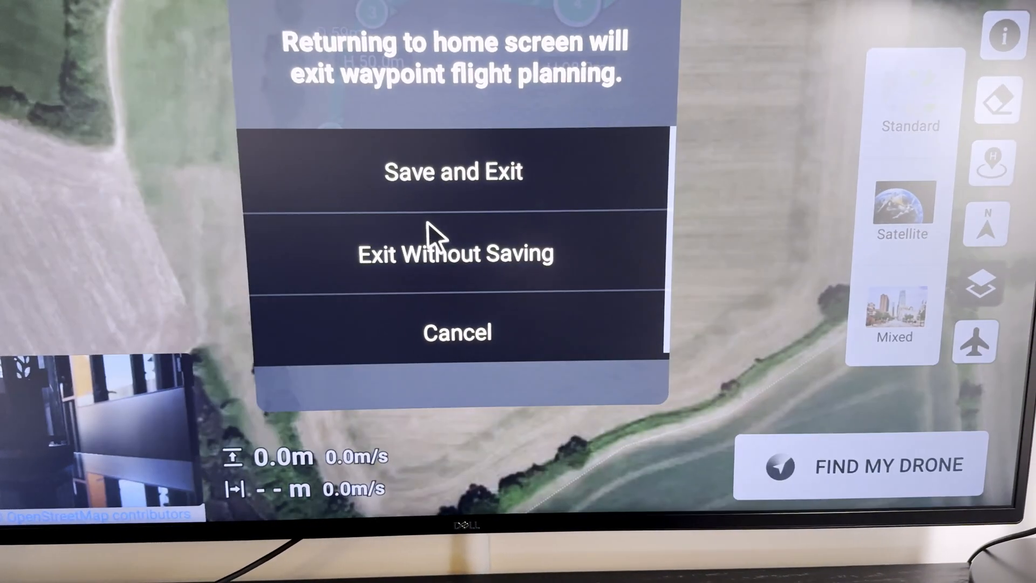
- Choose Save and Exit to keep the four-waypoint plan and return home
{"action": "left_click", "coordinate": [434, 253]}
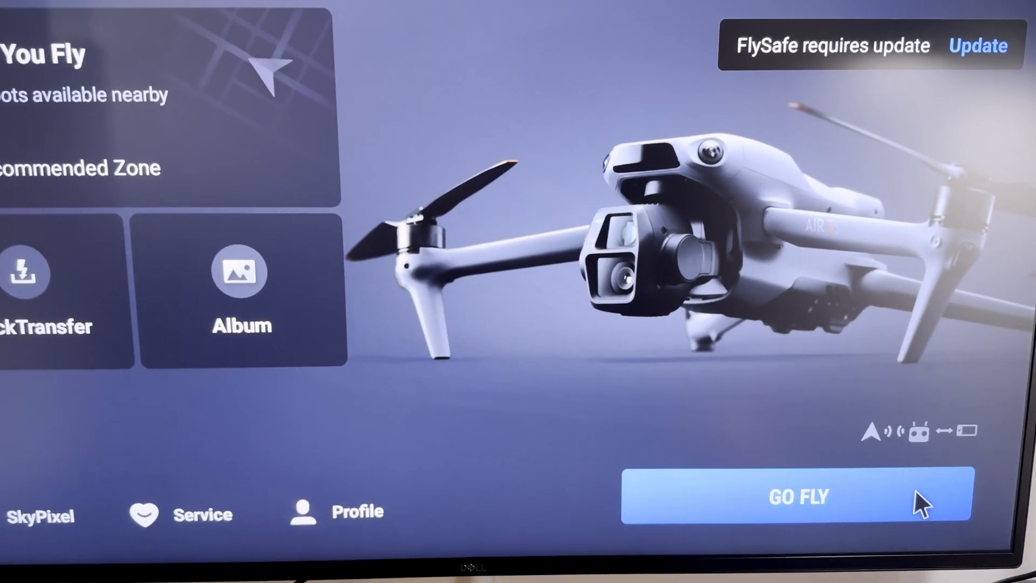
- Tap GO FLY to enter the aircraft flight view
{"action": "left_click", "coordinate": [802, 497]}
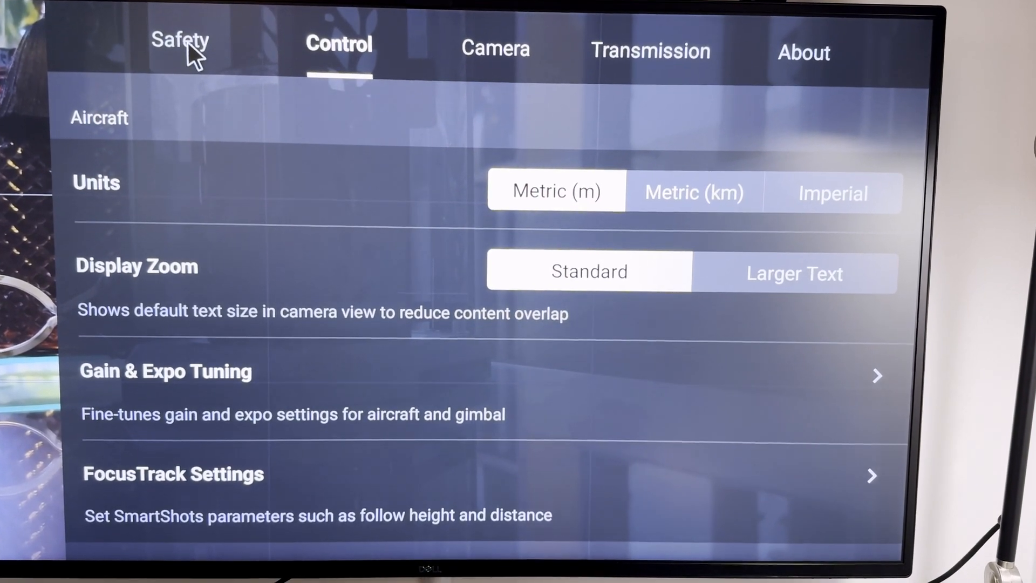
- Switch to the Safety tab to show obstacle avoidance set to Bypass
{"action": "left_click", "coordinate": [182, 39]}
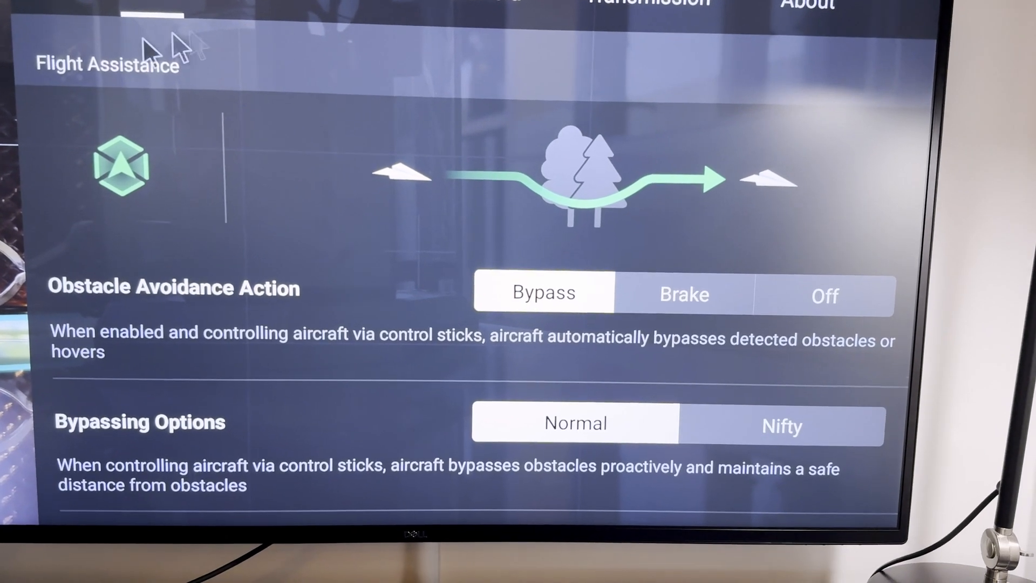